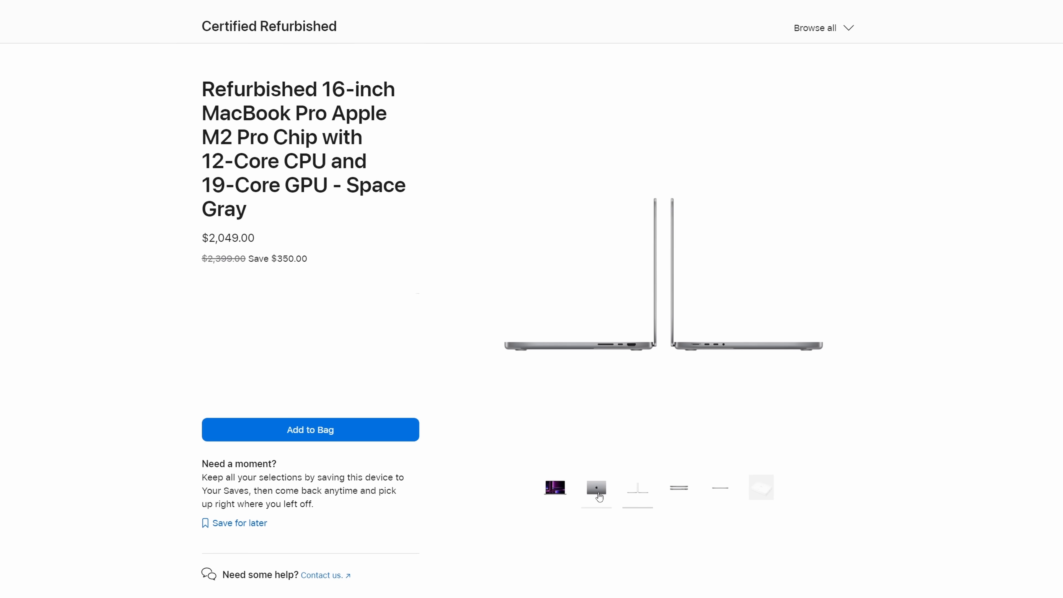
- Show the refurbished MacBook Pro's closed-lid photo with the Apple logo from the thumbnails
{"action": "left_click", "coordinate": [596, 489]}
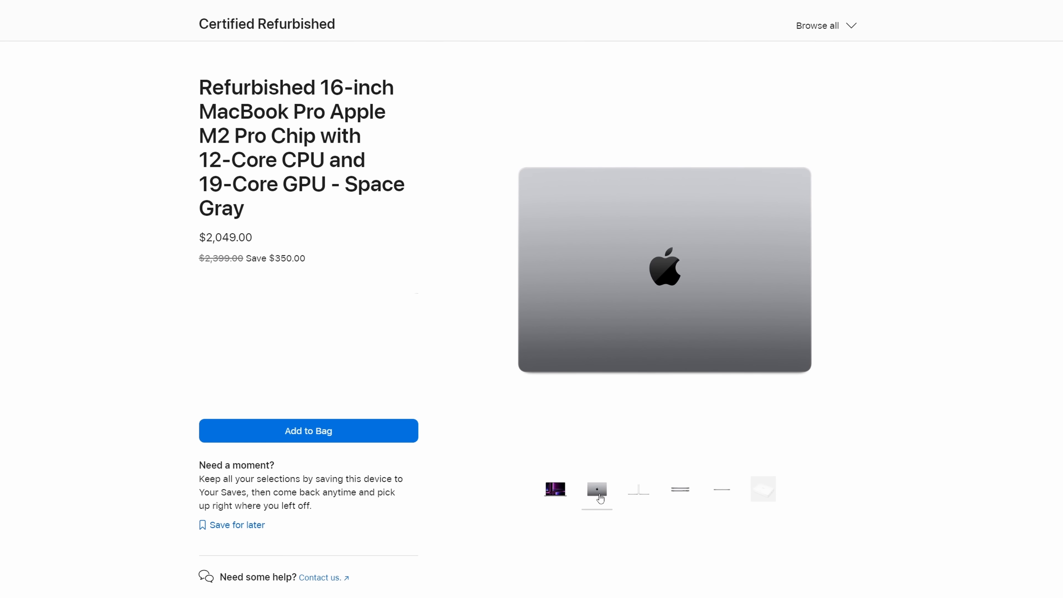